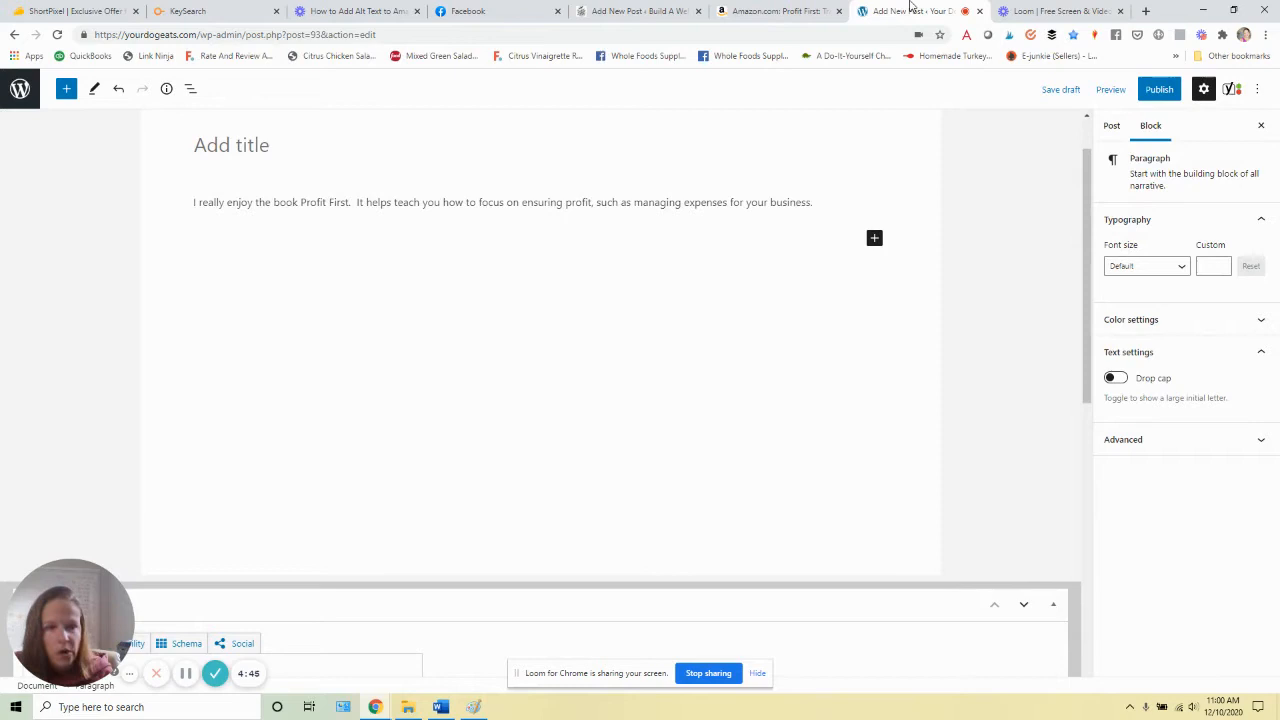
# - Switch to the Amazon Profit First product page from the WordPress editor
pyautogui.click(760, 12)
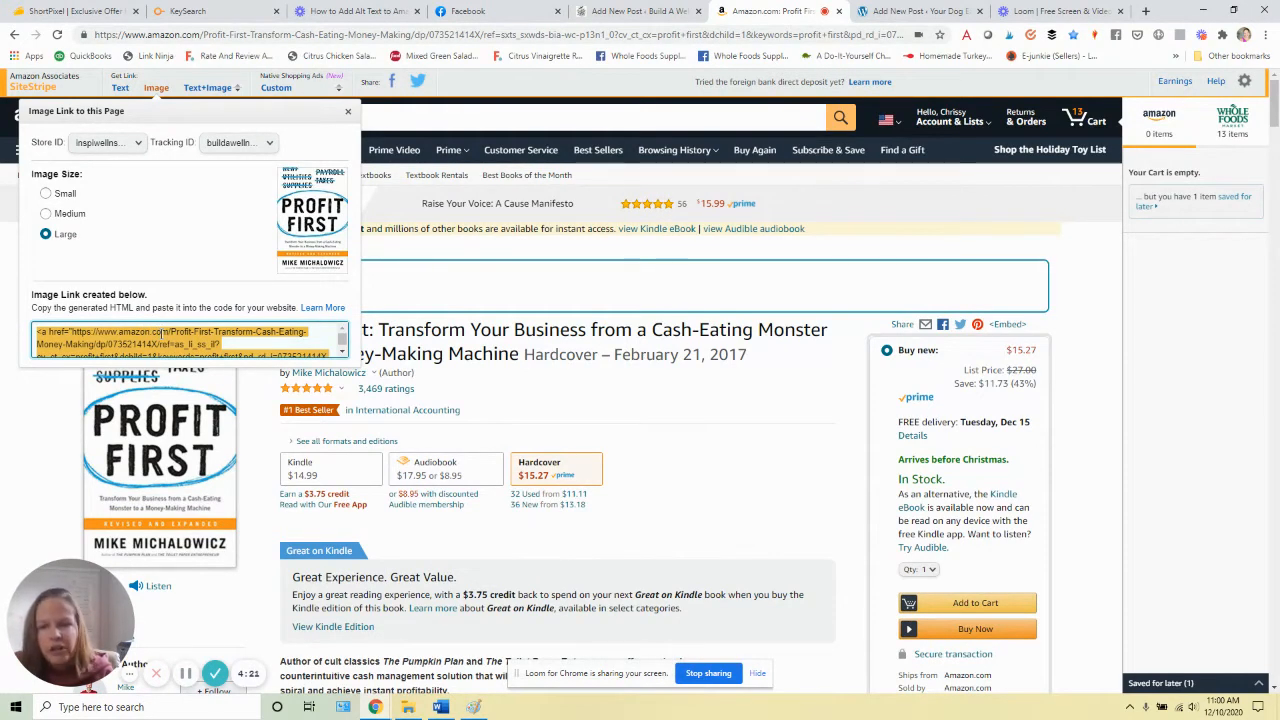
# - Copy the SiteStripe image link HTML for Profit First and return to the WordPress draft
pyautogui.rightClick(190, 338)
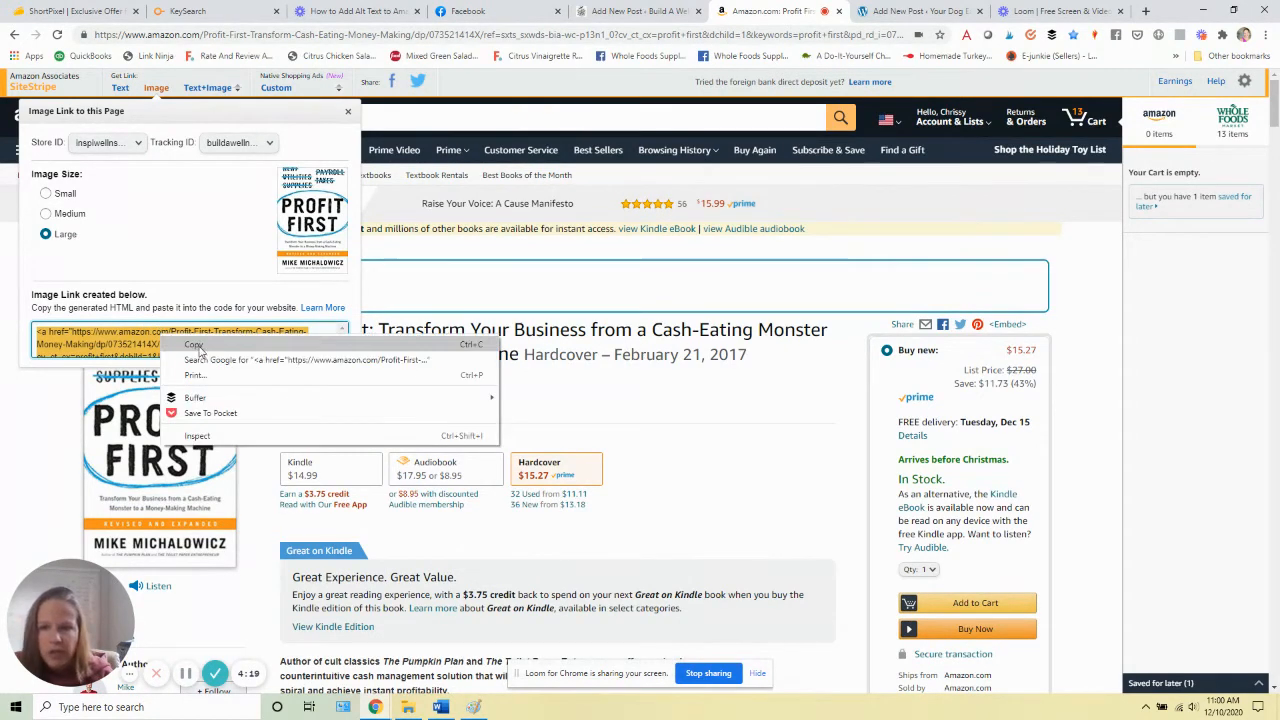
pyautogui.click(194, 344)
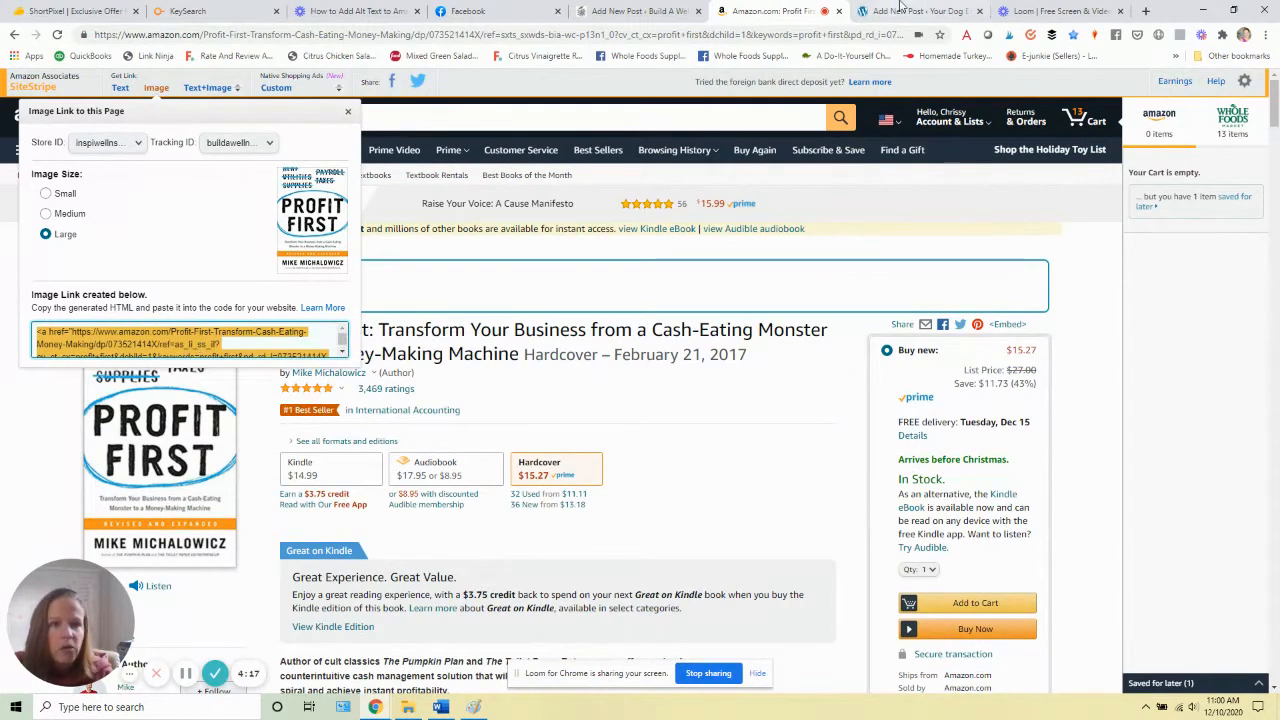
pyautogui.click(916, 12)
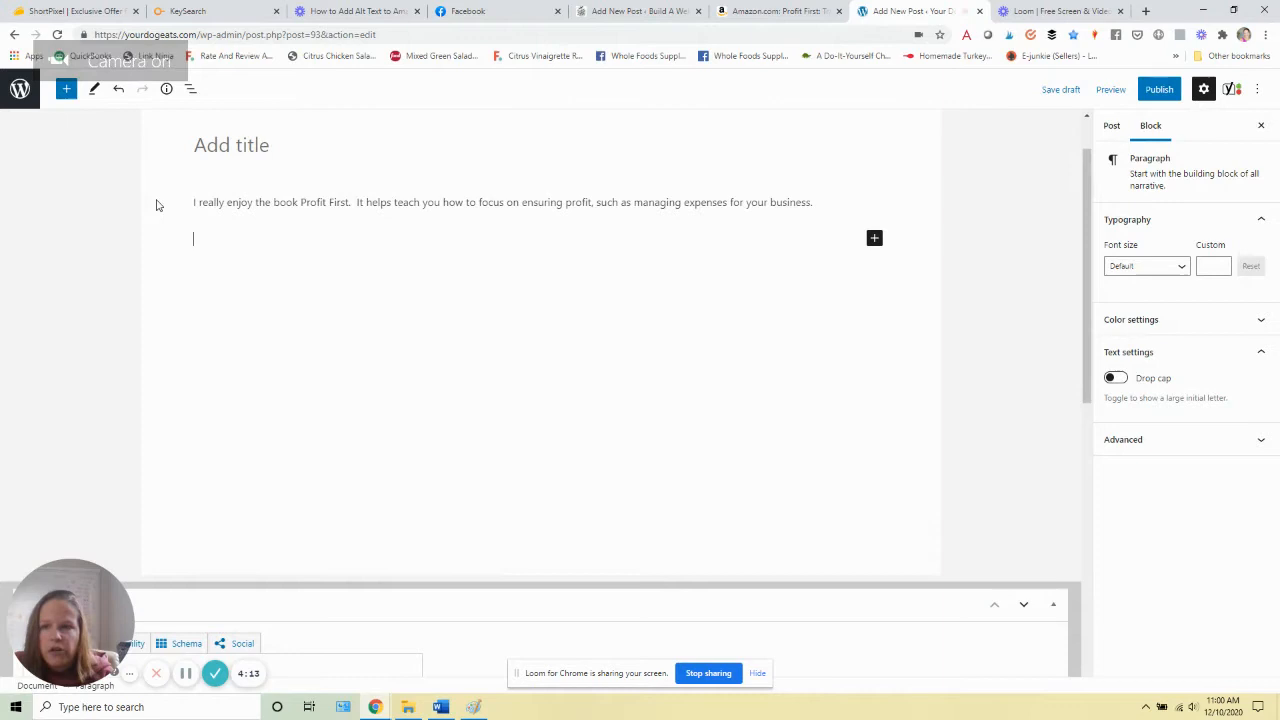
# - Insert a Code block below the paragraph and transform it into a Custom HTML block
pyautogui.click(64, 88)
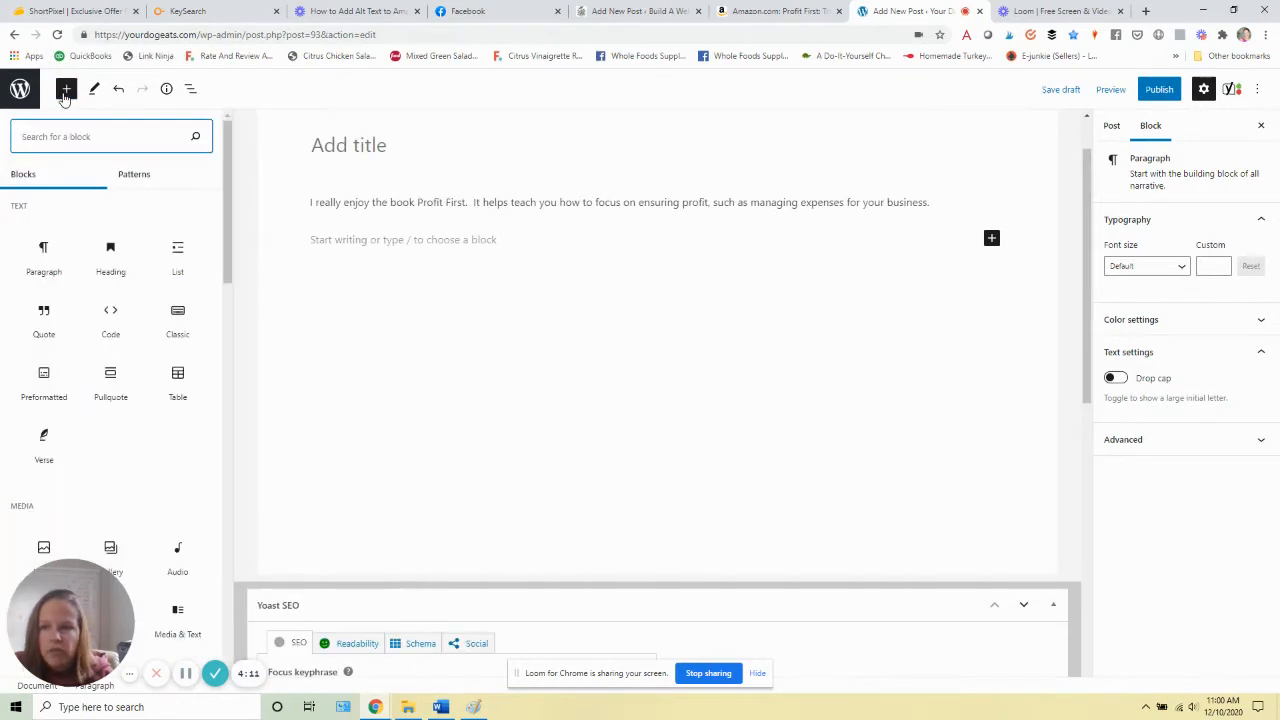
pyautogui.moveTo(110, 320)
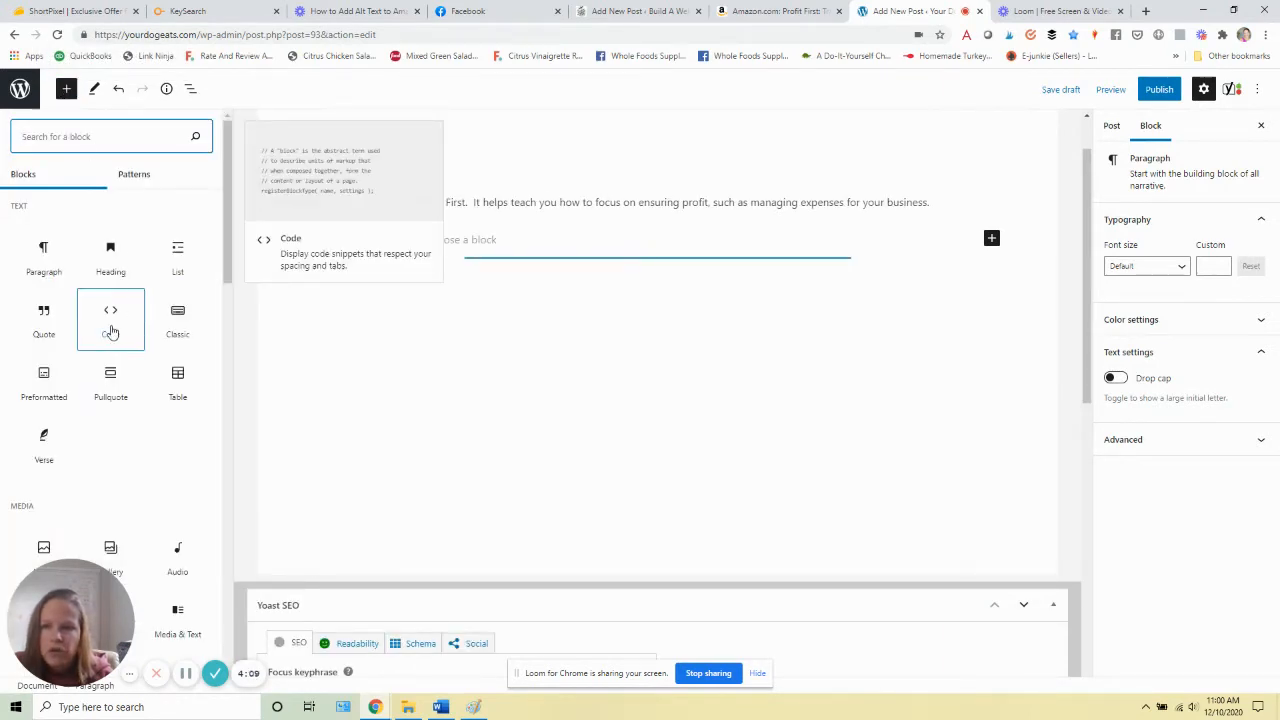
pyautogui.click(110, 310)
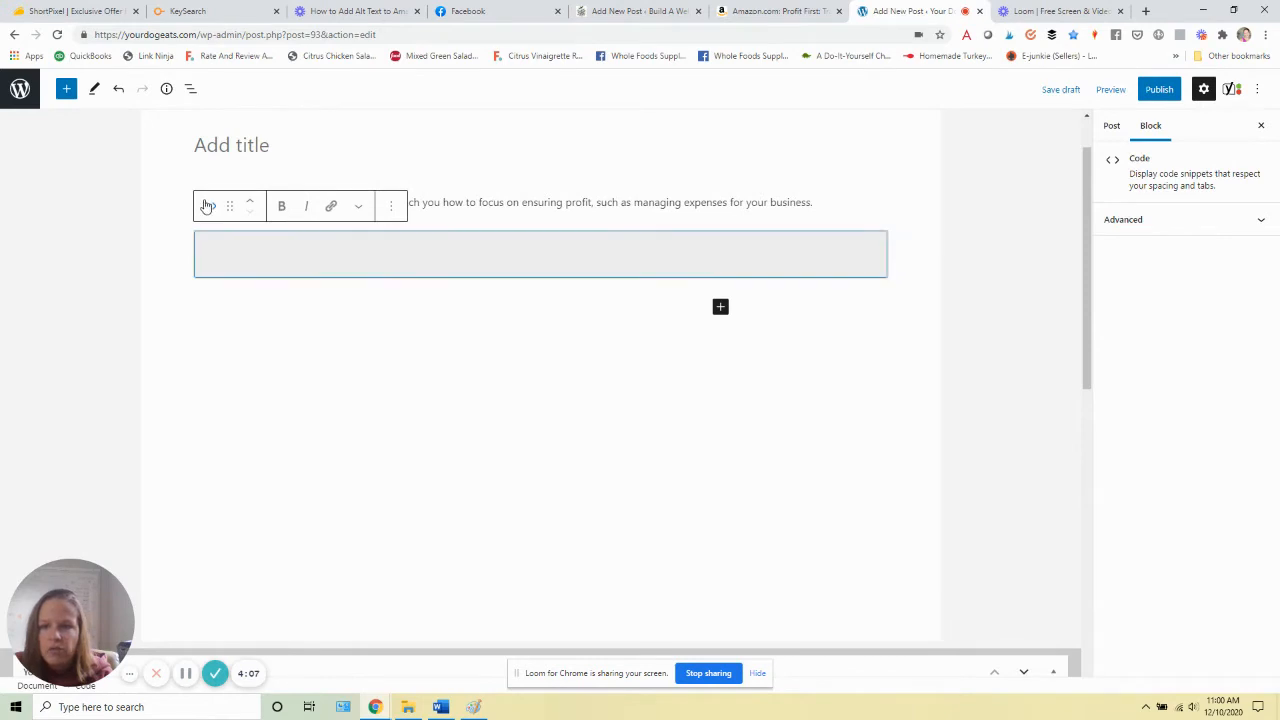
pyautogui.click(208, 206)
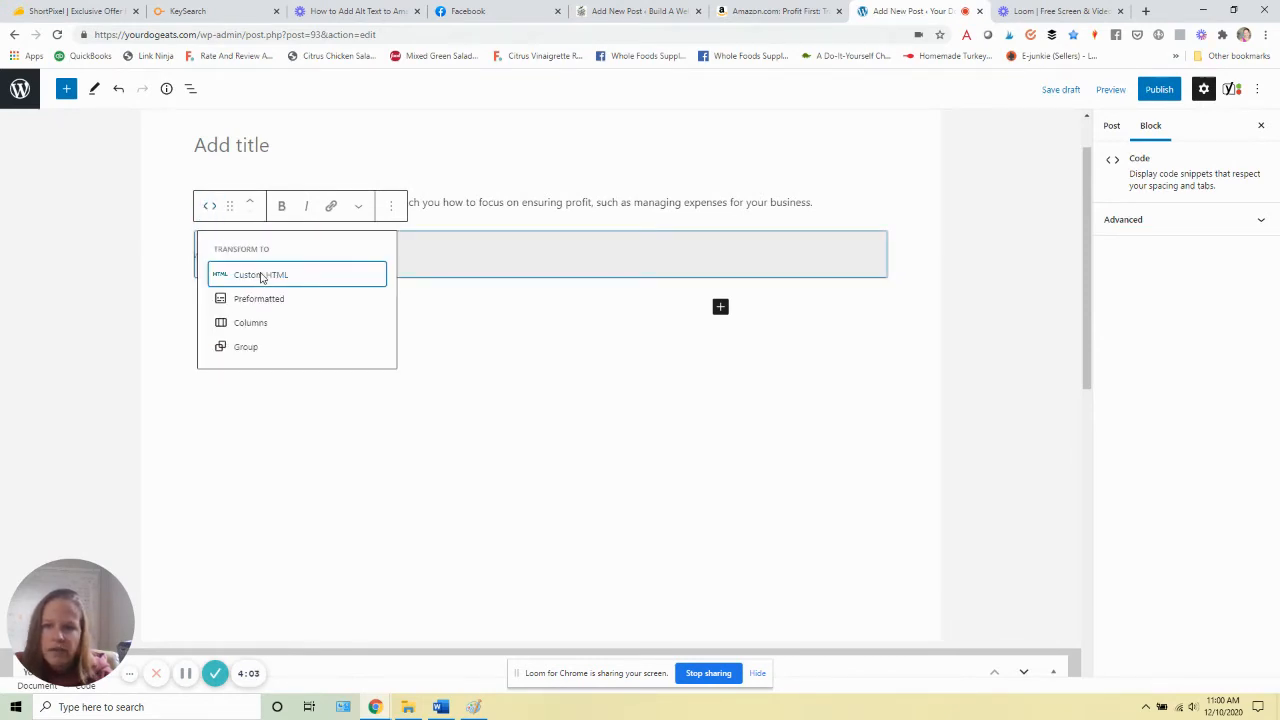
pyautogui.click(260, 274)
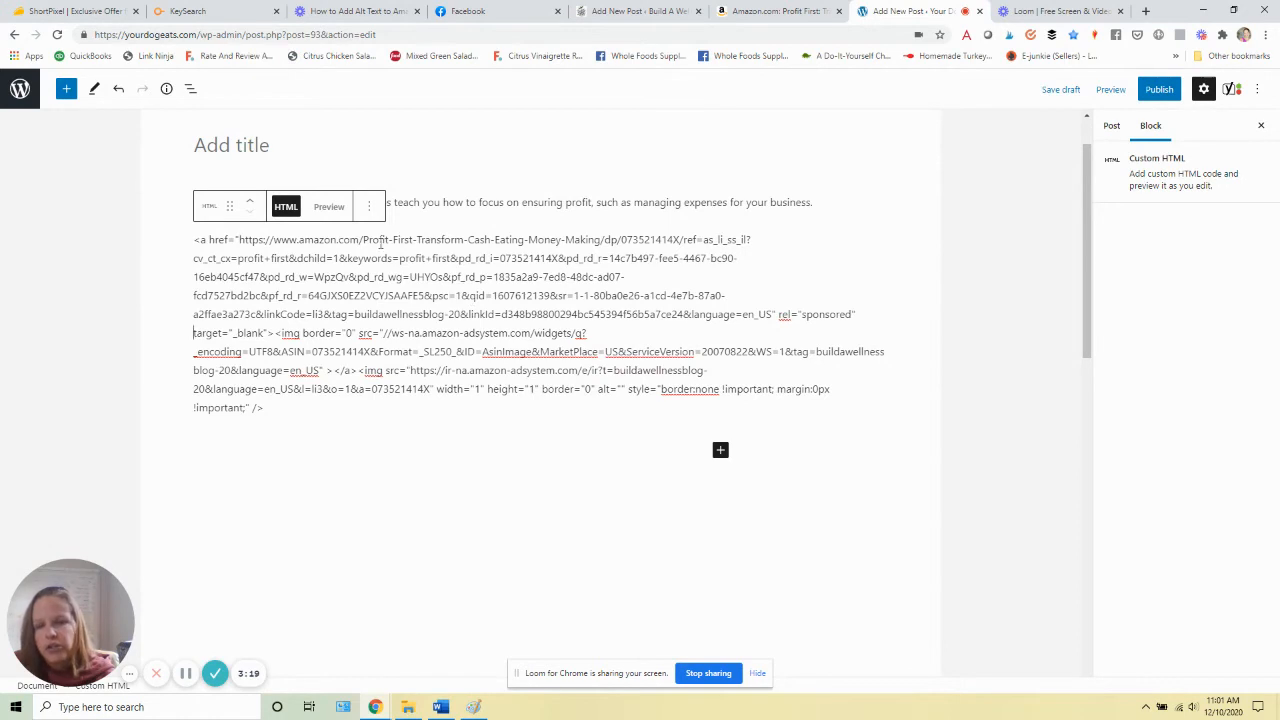
# - Show the More options menu for the Custom HTML block holding the Amazon image code
pyautogui.click(368, 206)
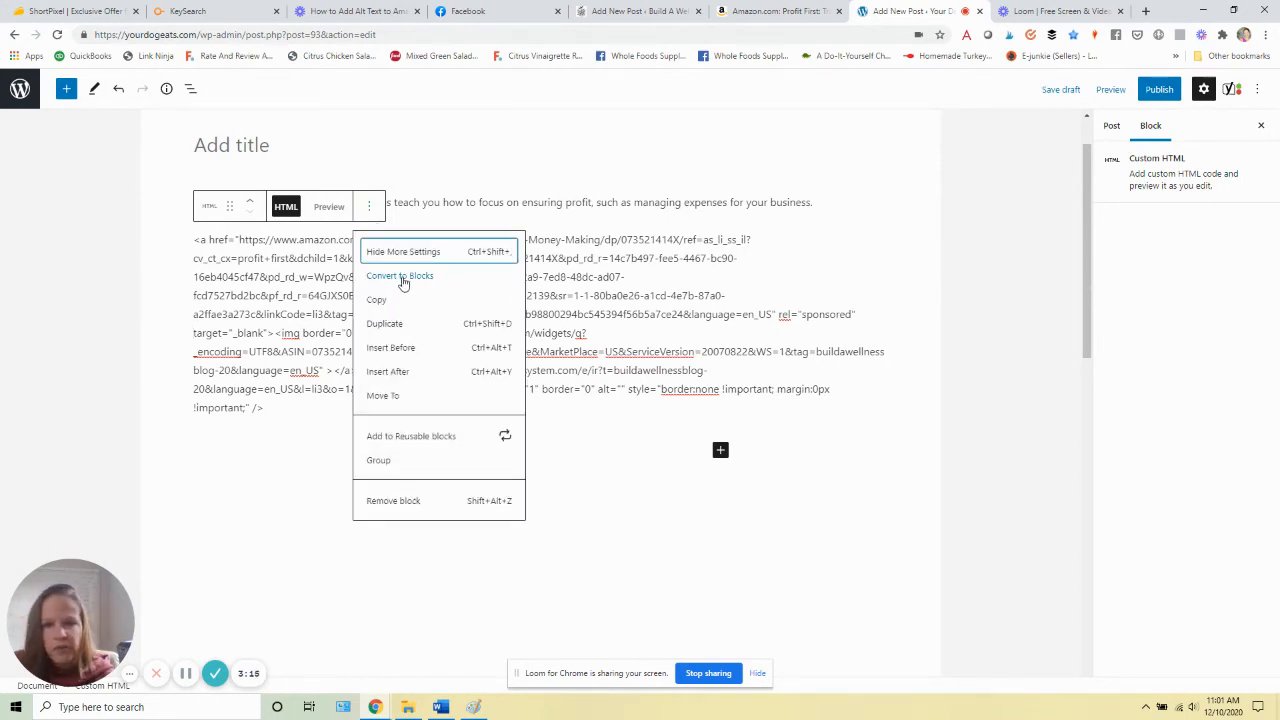
# - Convert the Custom HTML into an image block showing the Profit First cover
pyautogui.click(400, 276)
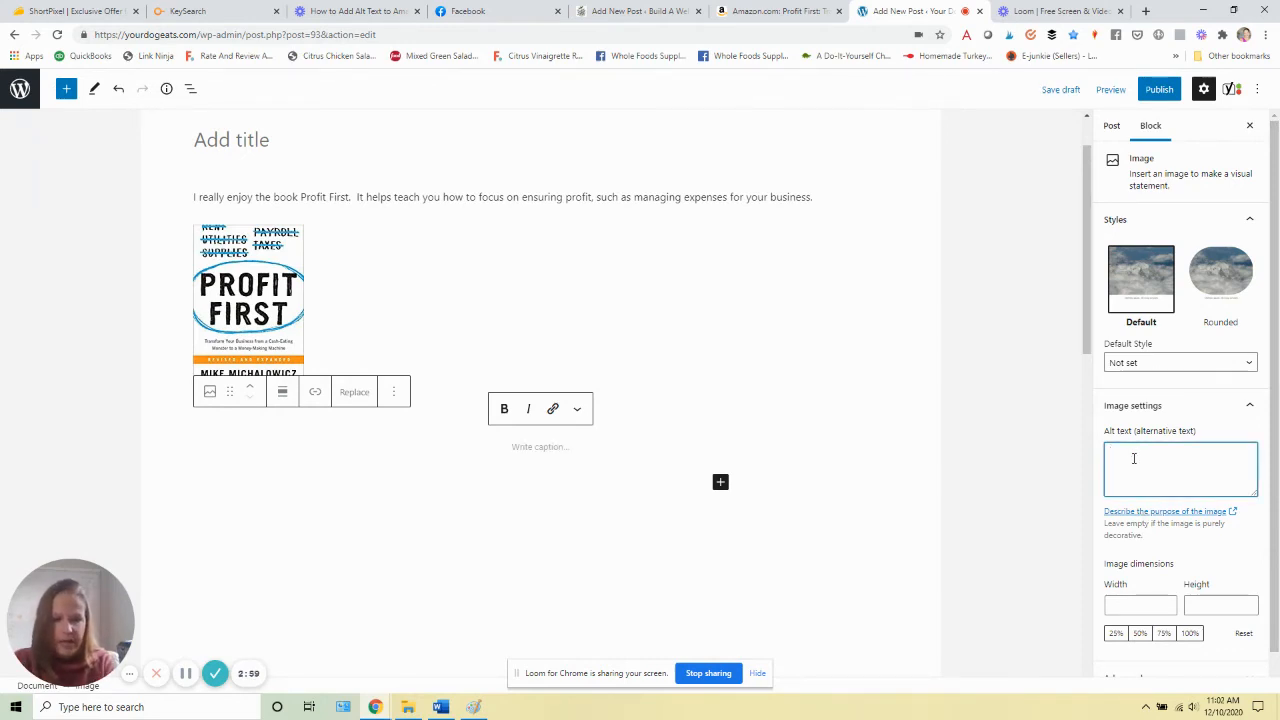
# - Enter the alt text 'book cover of profit first' for the Profit First cover image
pyautogui.write('book cover of profit first')
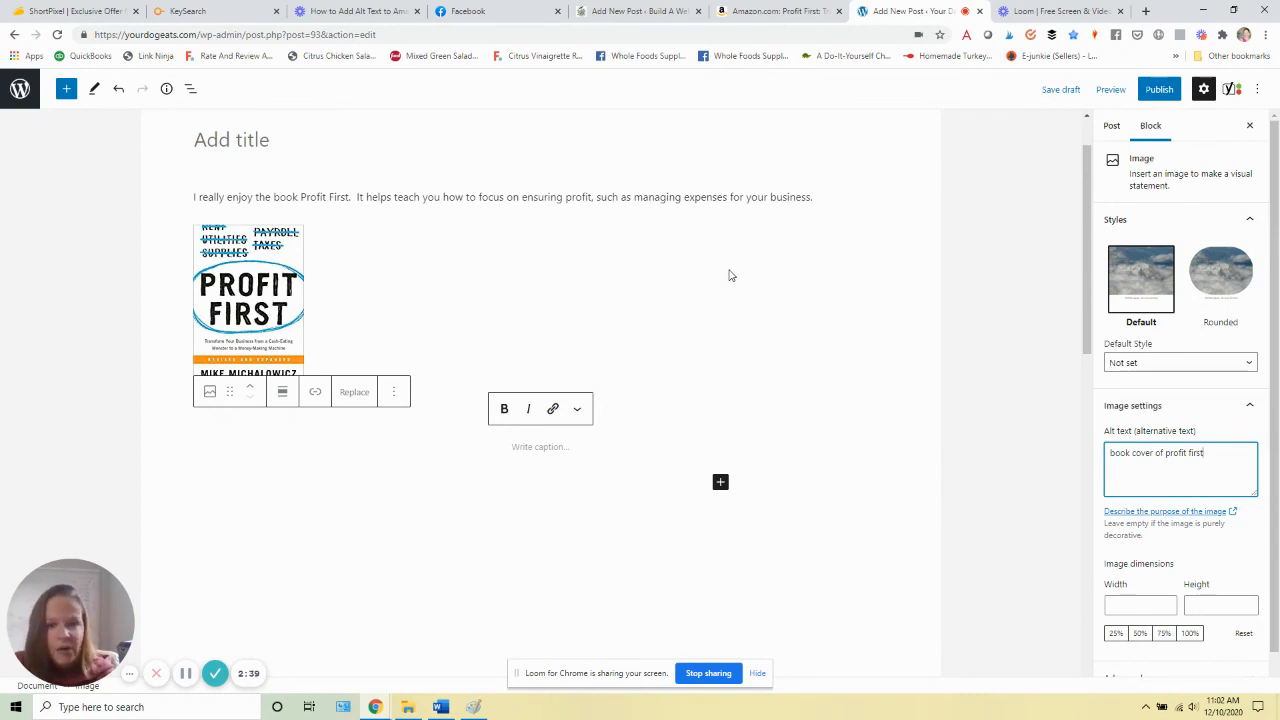
pyautogui.click(1050, 12)
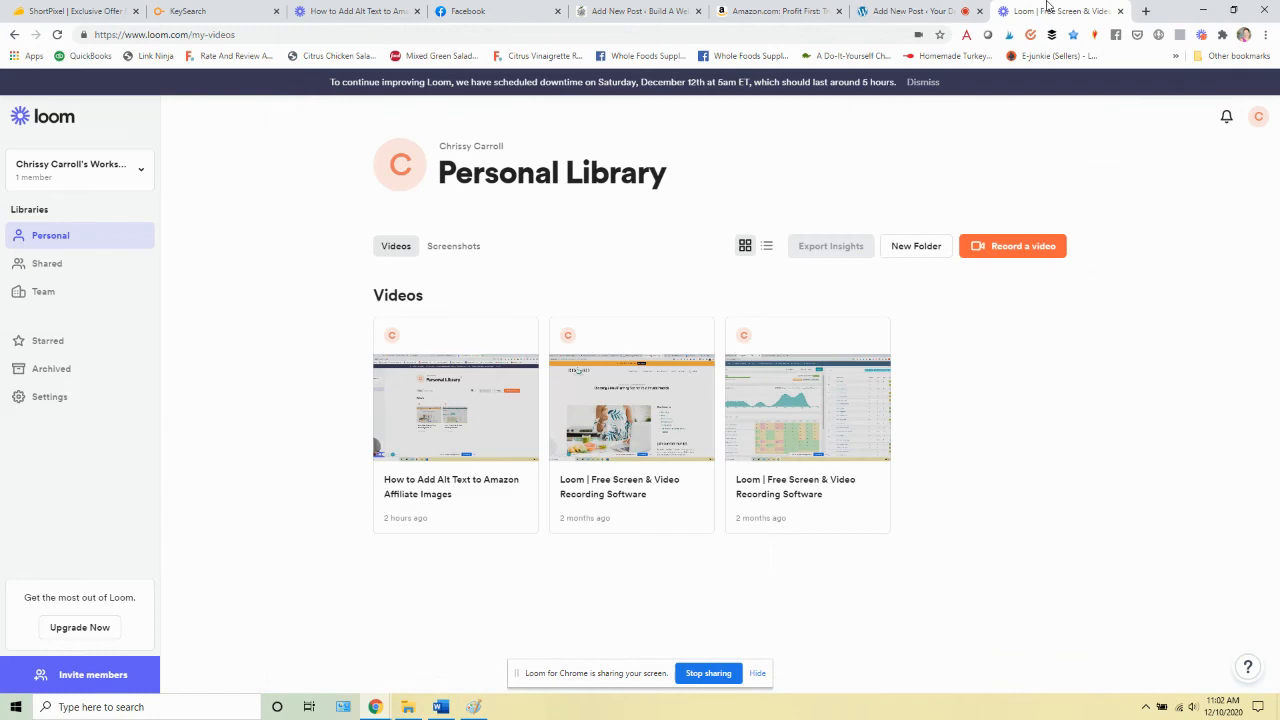